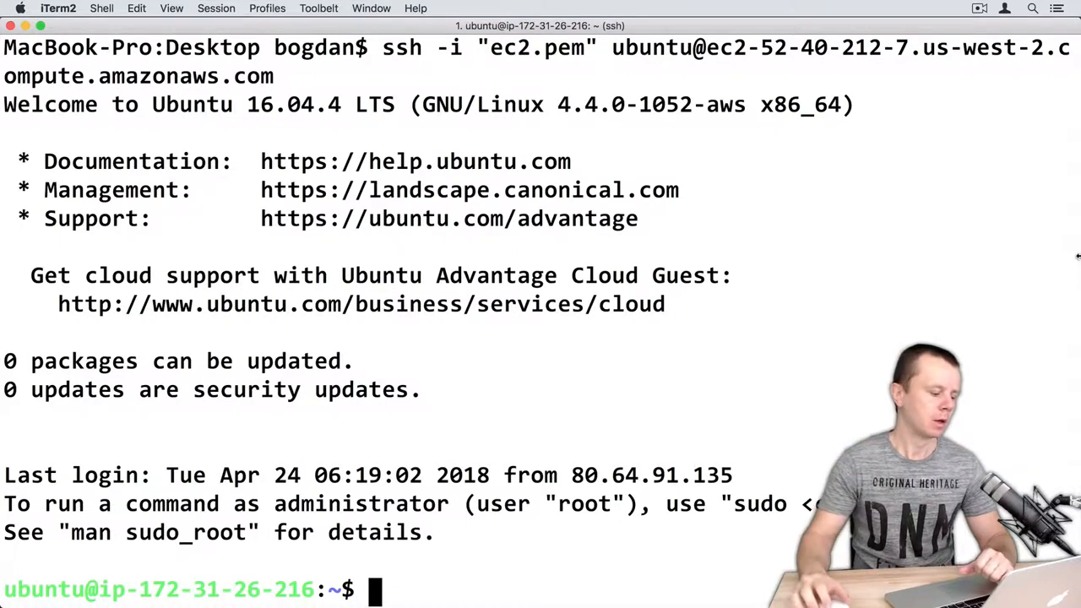
mouse_move(818, 238)
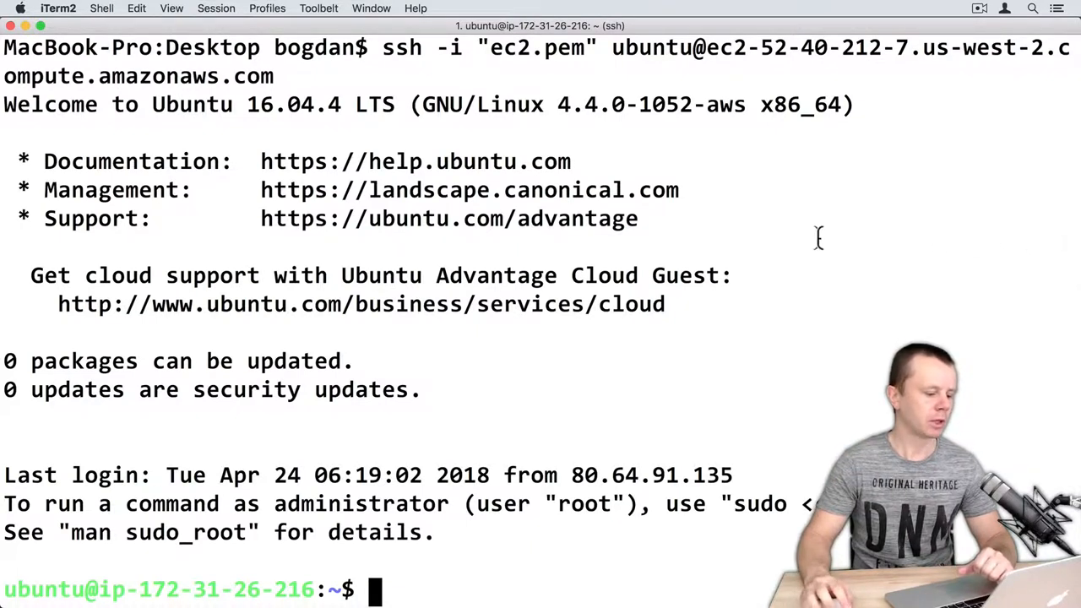
mouse_move(302, 133)
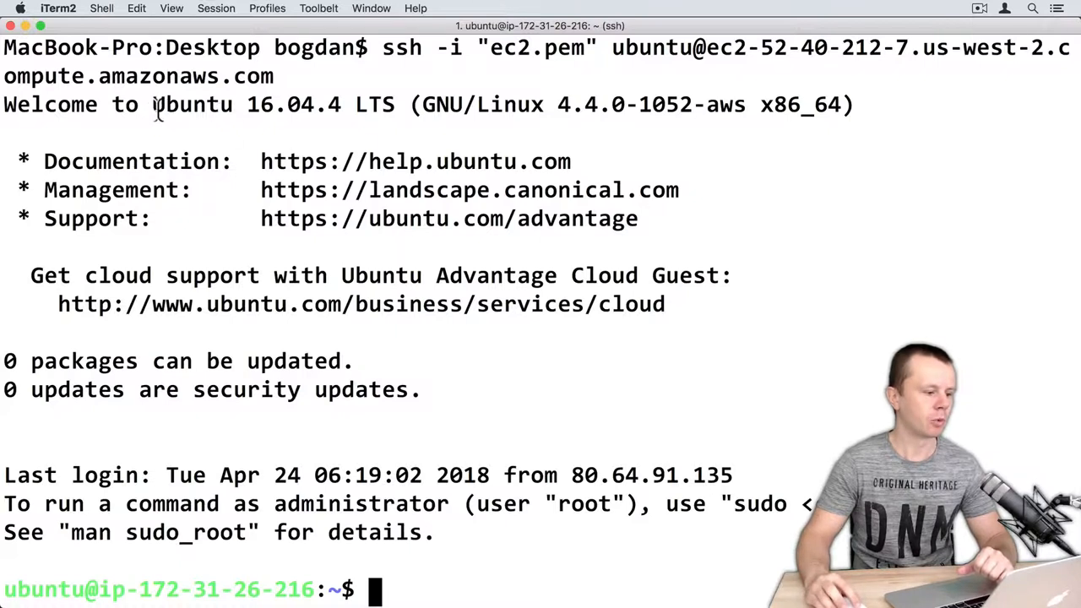
Note the server's Ubuntu 16.04.4 version and go to the Community Server downloads on mongodb.com.
drag(152, 105, 342, 105)
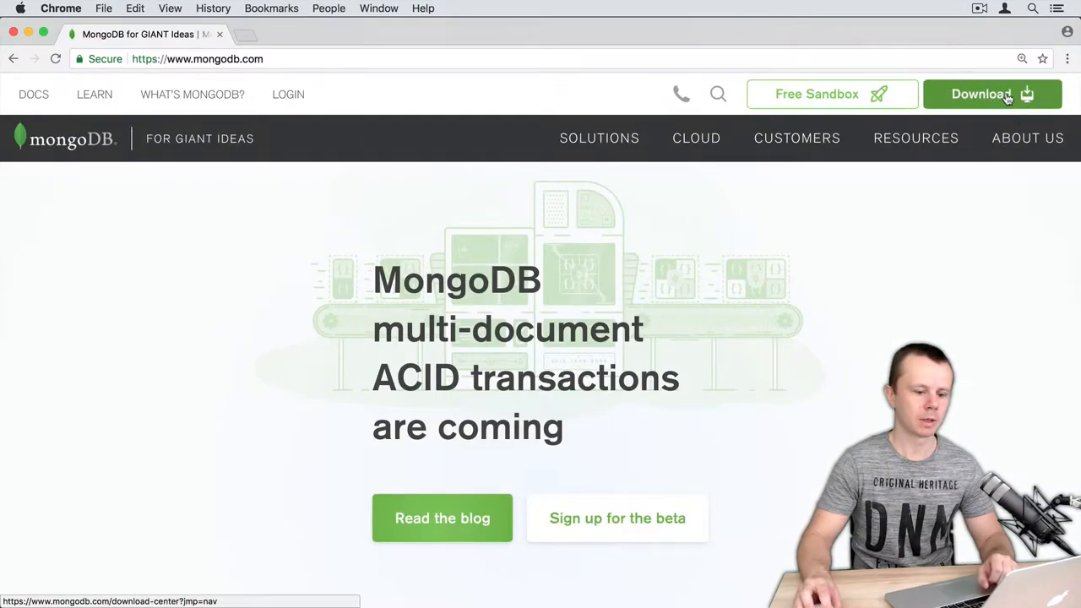
click(992, 94)
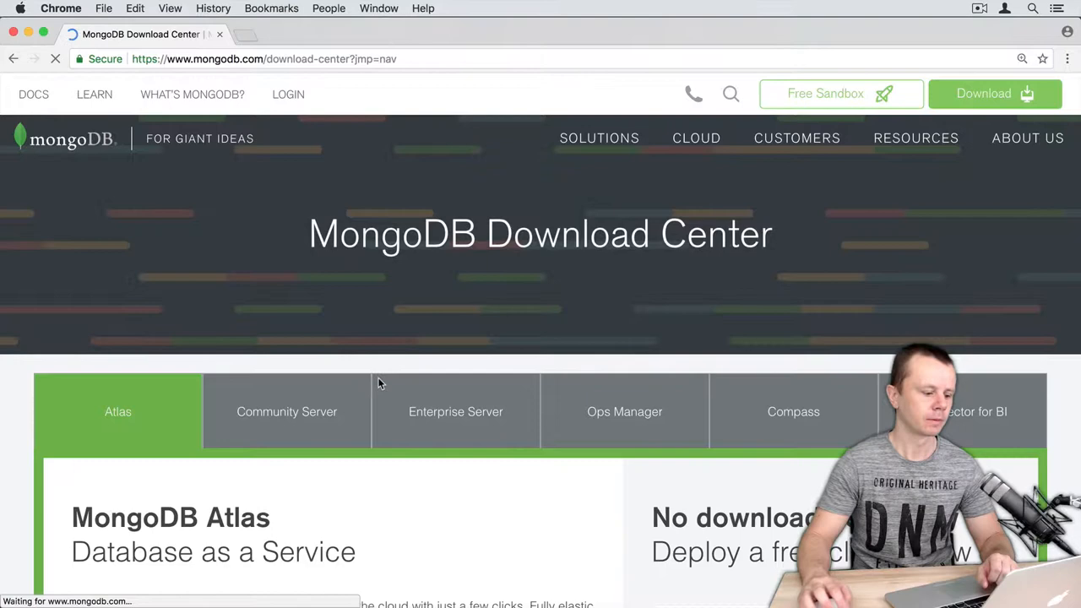
click(287, 412)
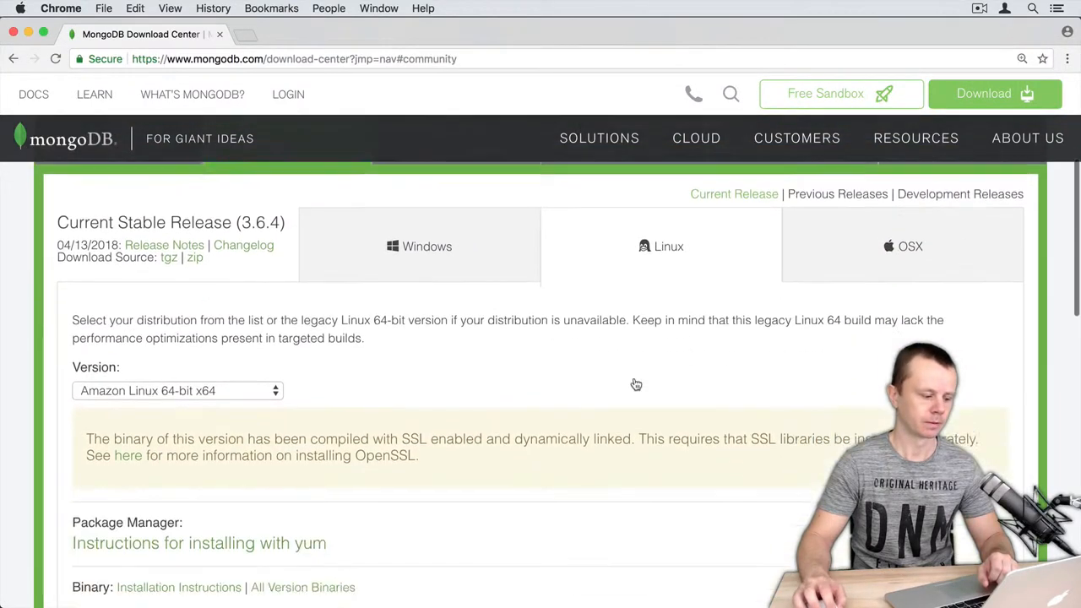
scroll(down, 3)
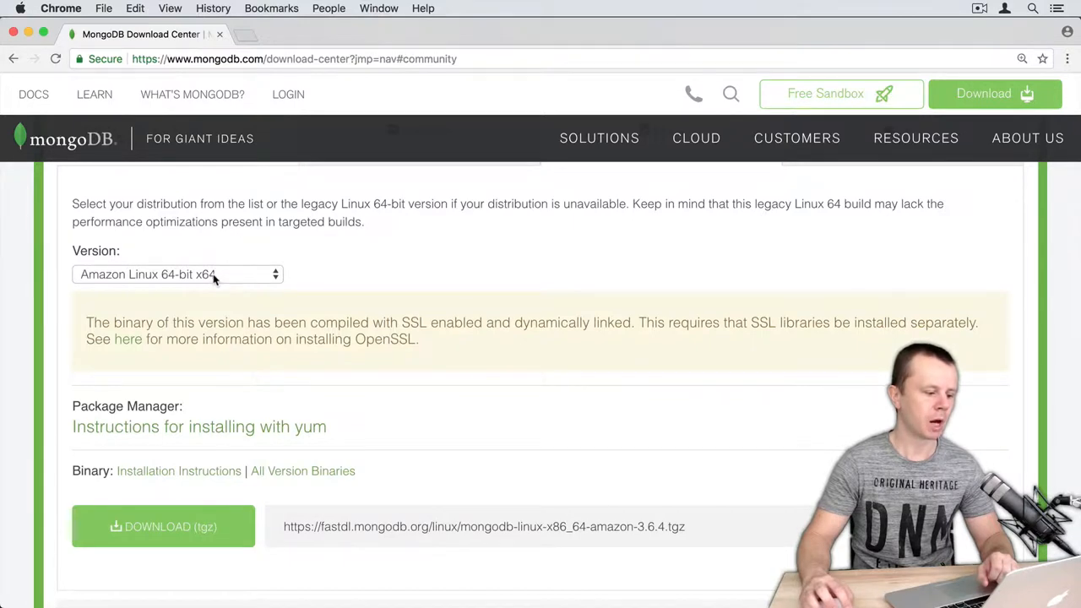
Choose the Ubuntu 16.04 Linux 64-bit x64 build and open its apt installation instructions.
click(178, 274)
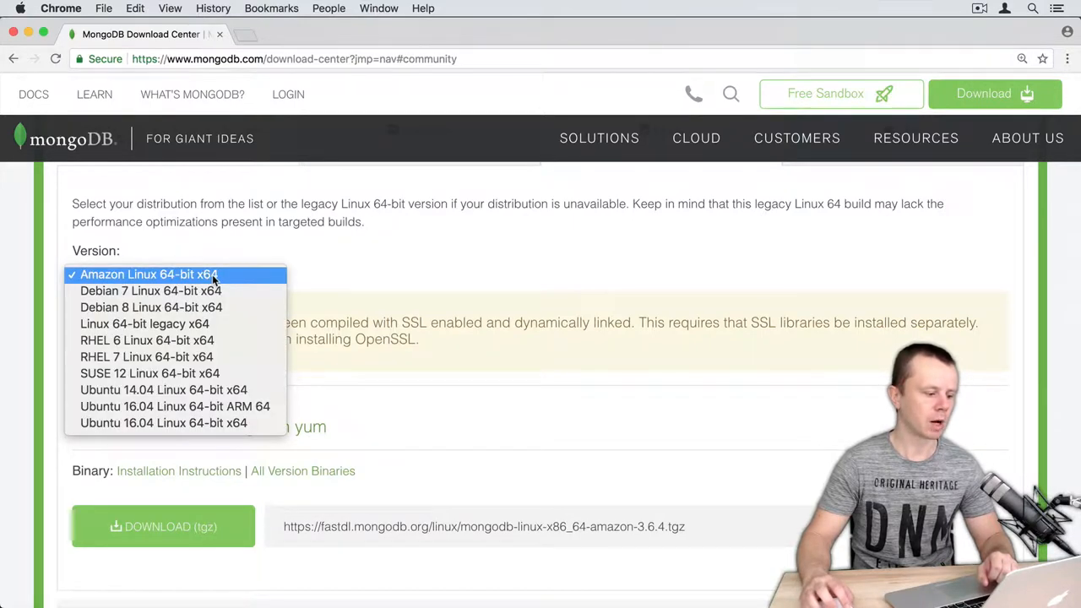
mouse_move(162, 423)
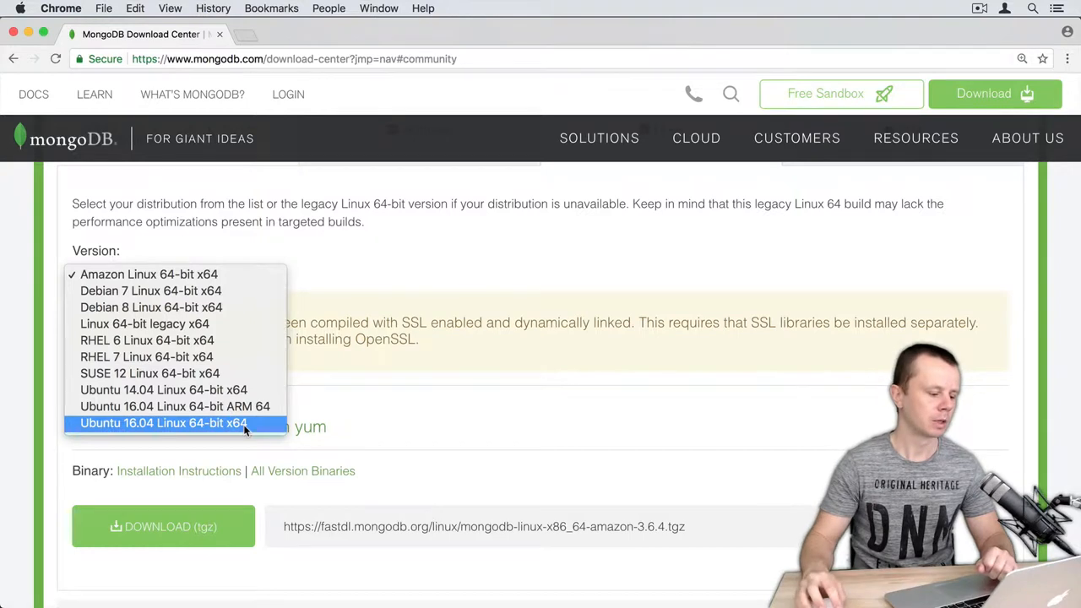
click(162, 422)
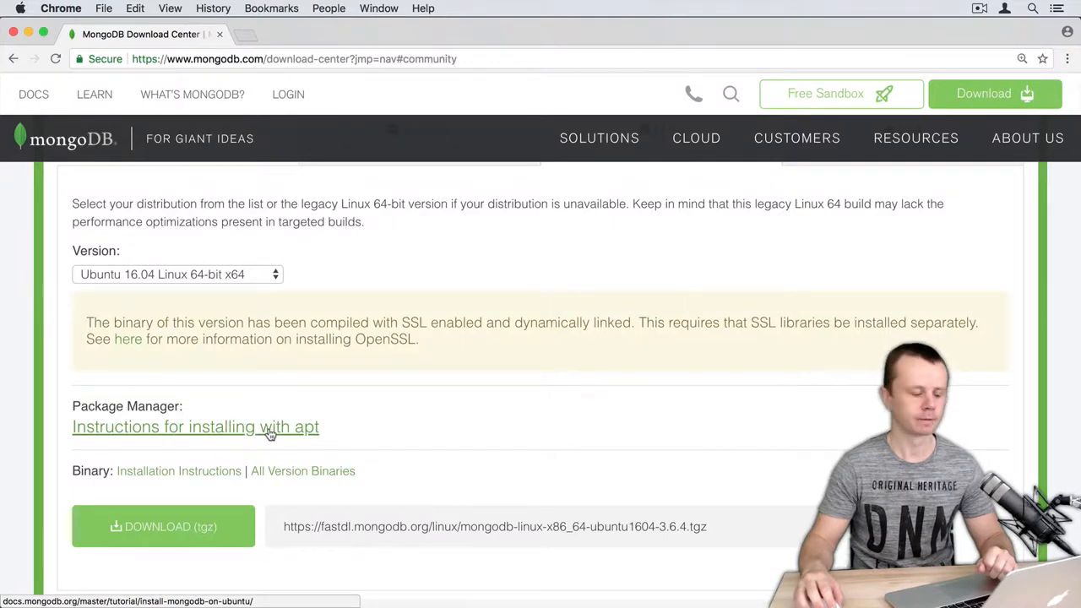
click(196, 426)
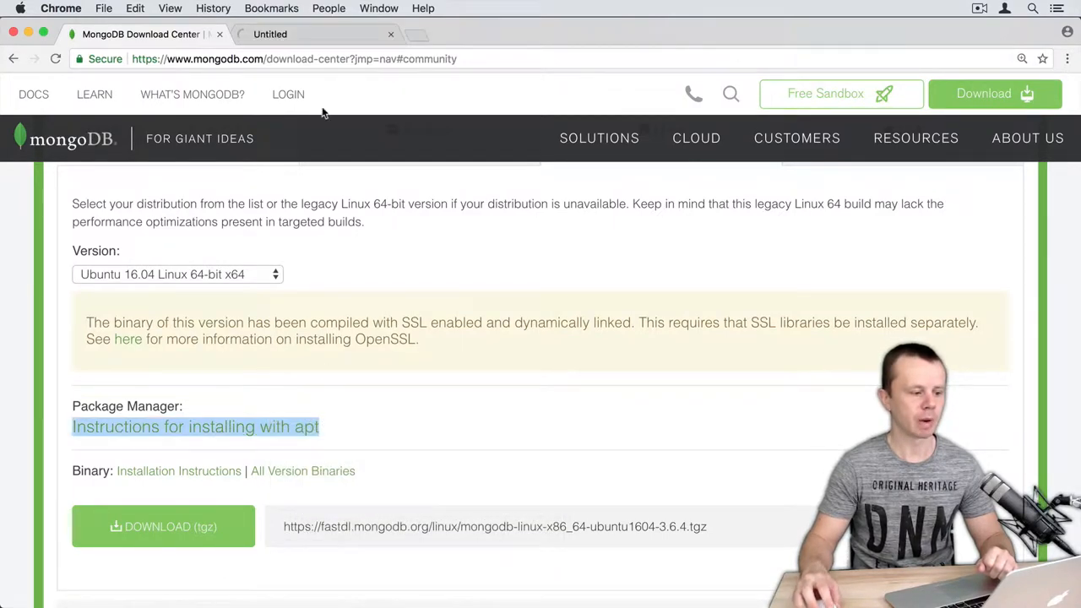
Bring up the Install MongoDB Community Edition guide and scroll to its installation steps.
click(194, 425)
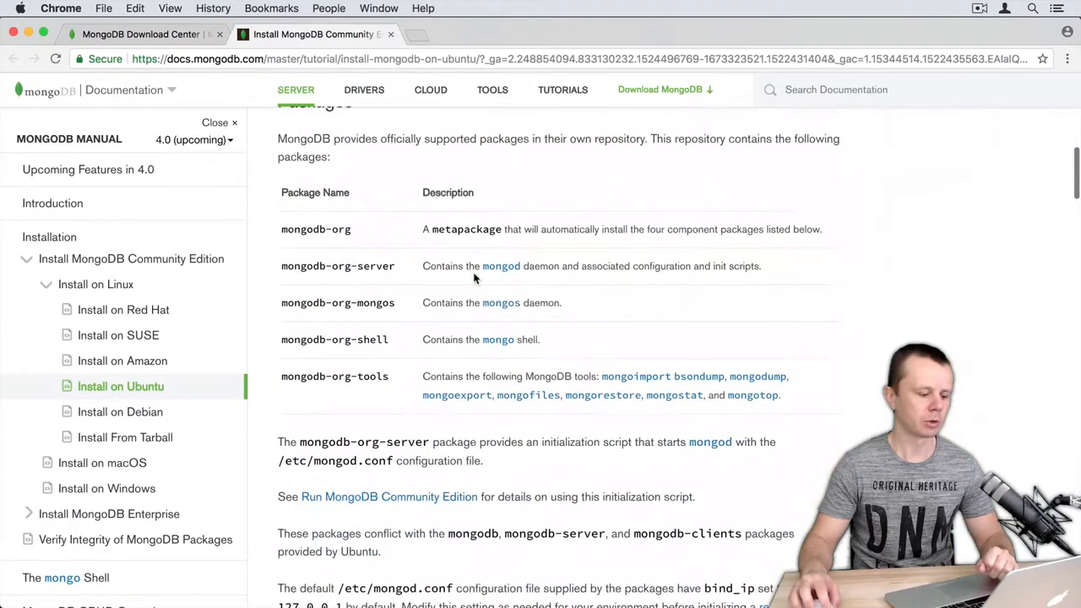
scroll(down, 3)
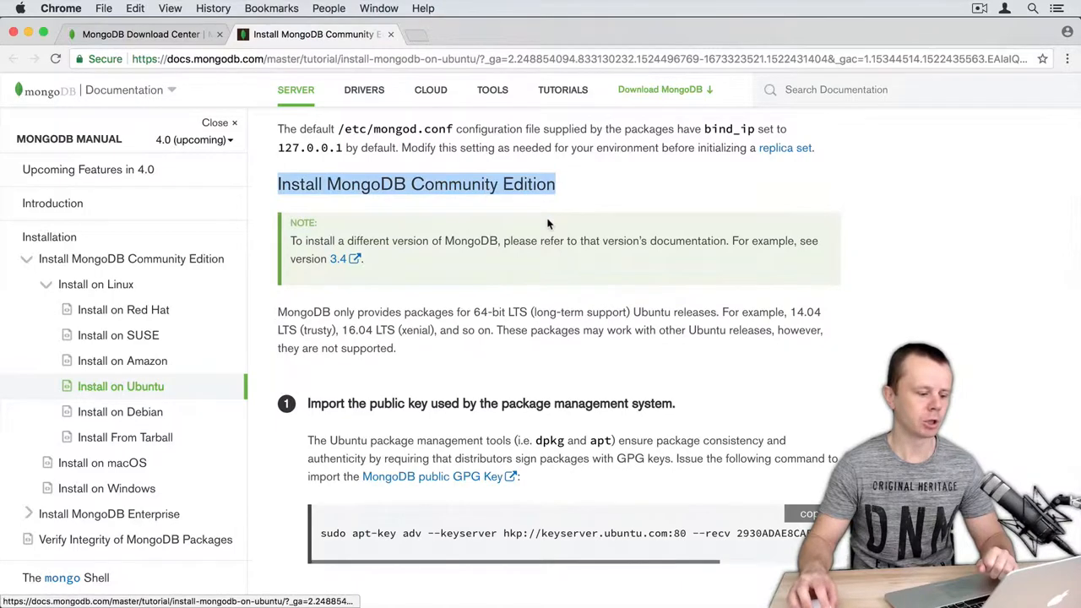
scroll(down, 3)
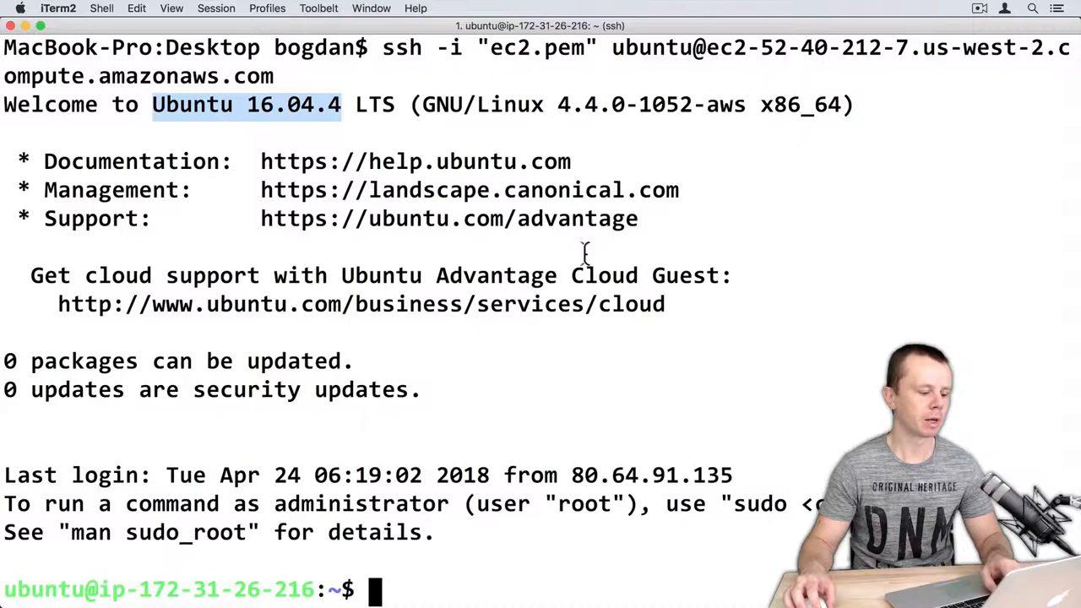
Add the mongodb-org-3.6 apt source for Ubuntu 16.04 on the server and clear the terminal.
text(cle)
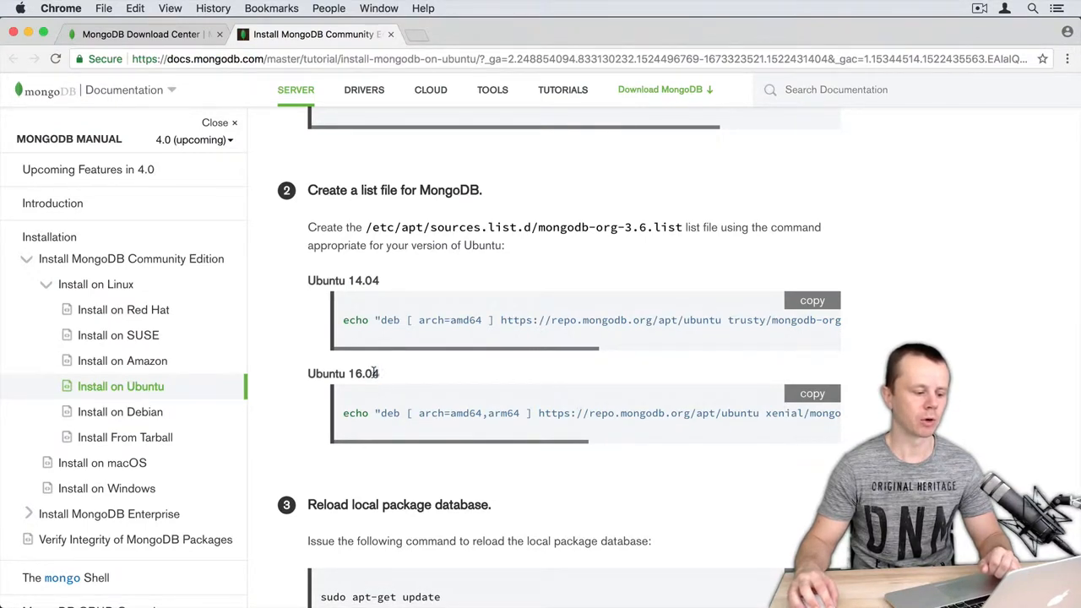
double_click(343, 373)
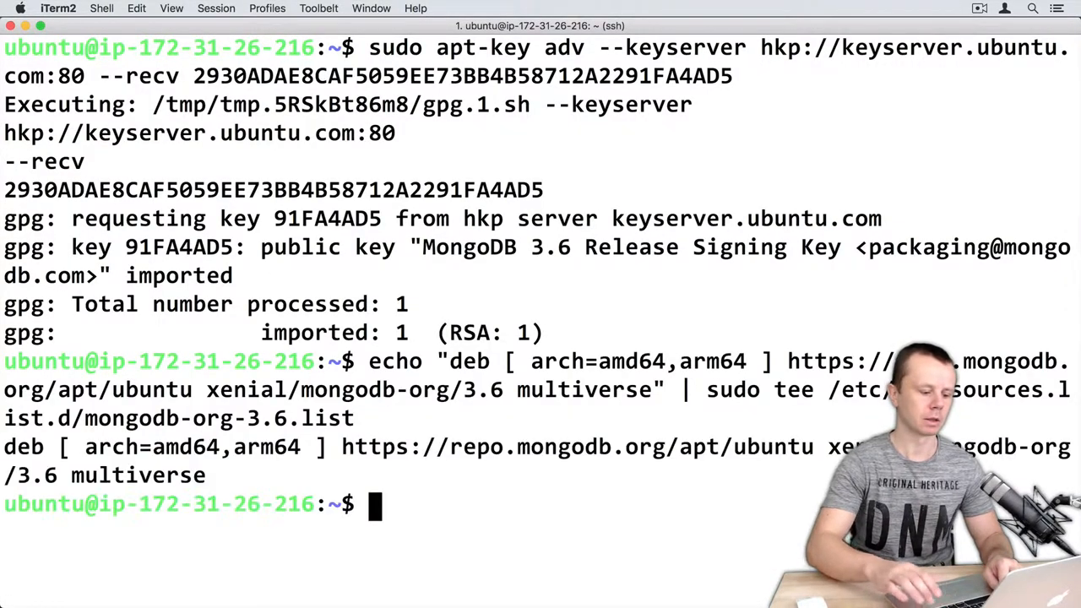
text(clear)
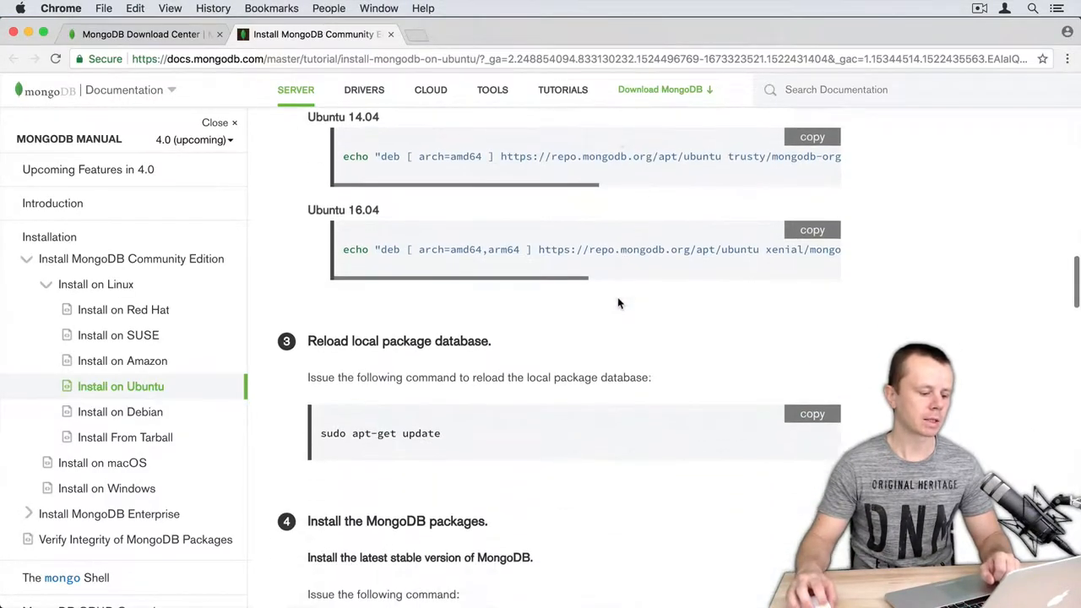
scroll(down, 3)
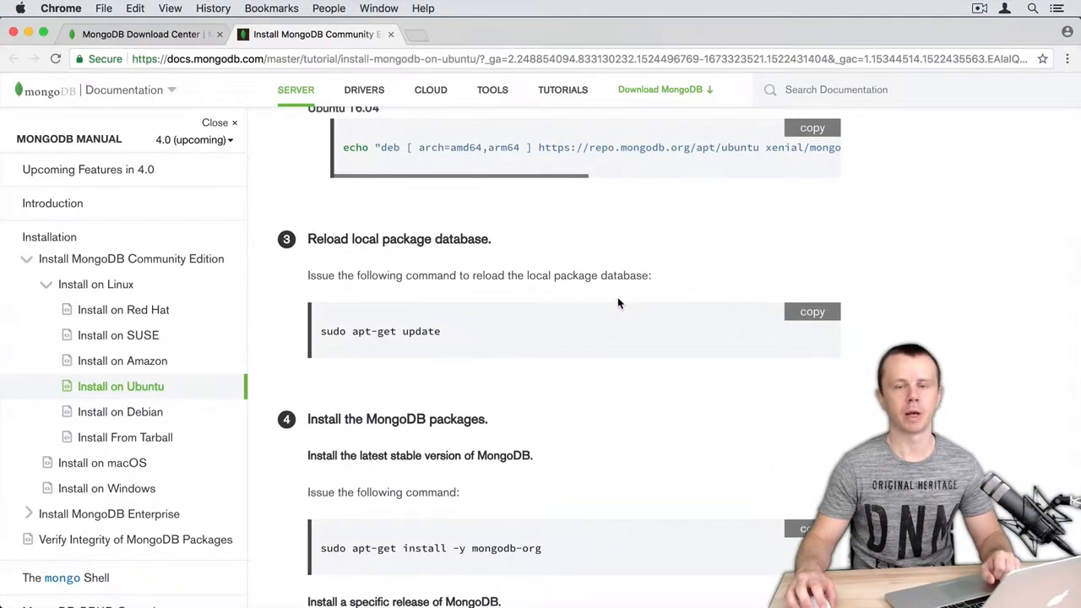
mouse_move(658, 329)
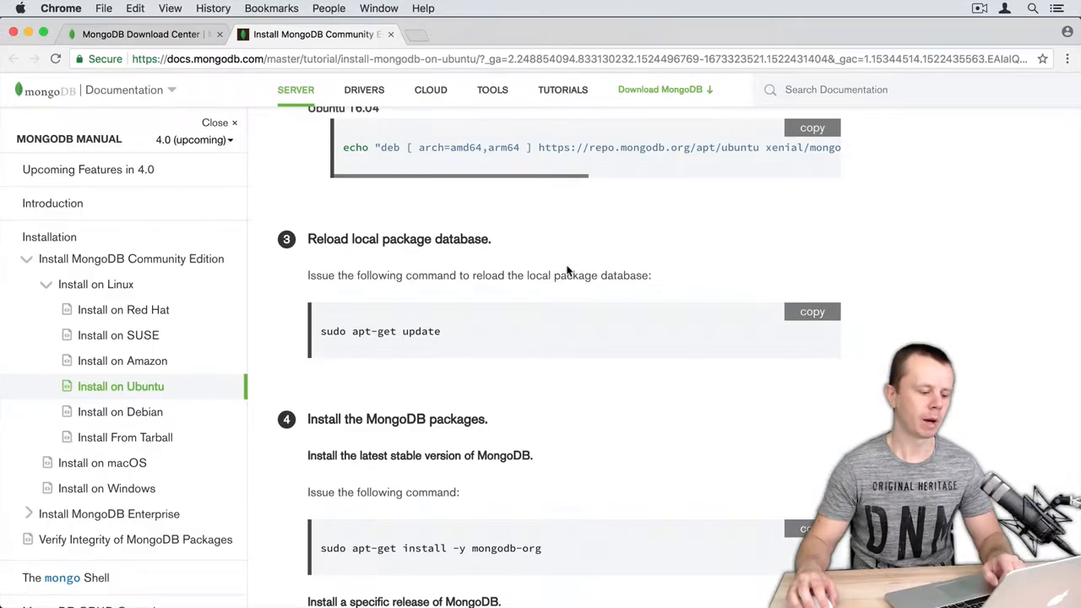
Scroll the guide through the reload-database step to 'Install the MongoDB packages'.
scroll(down, 3)
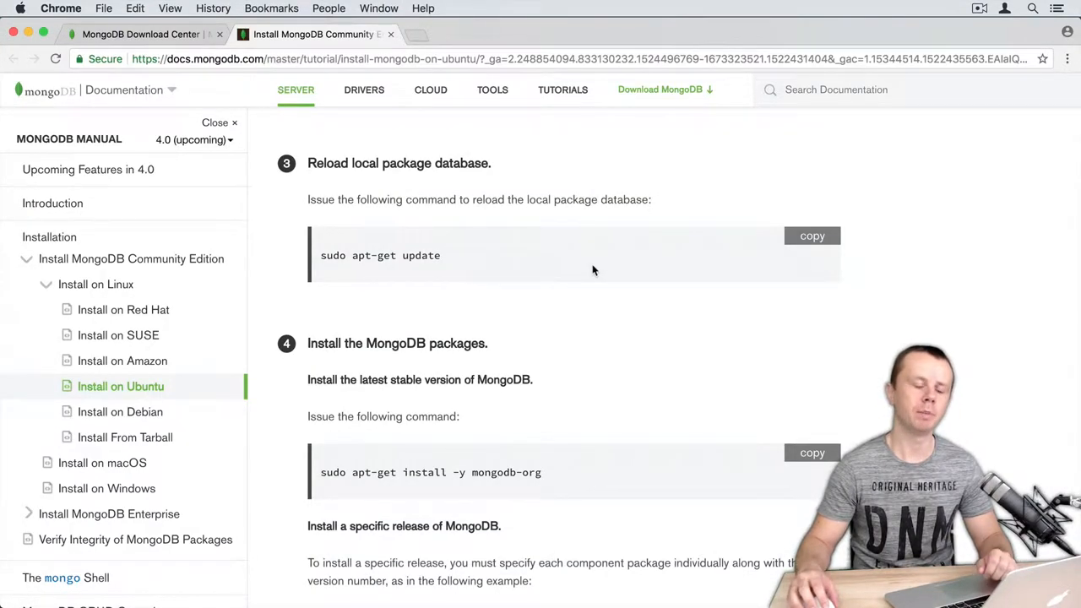
mouse_move(811, 454)
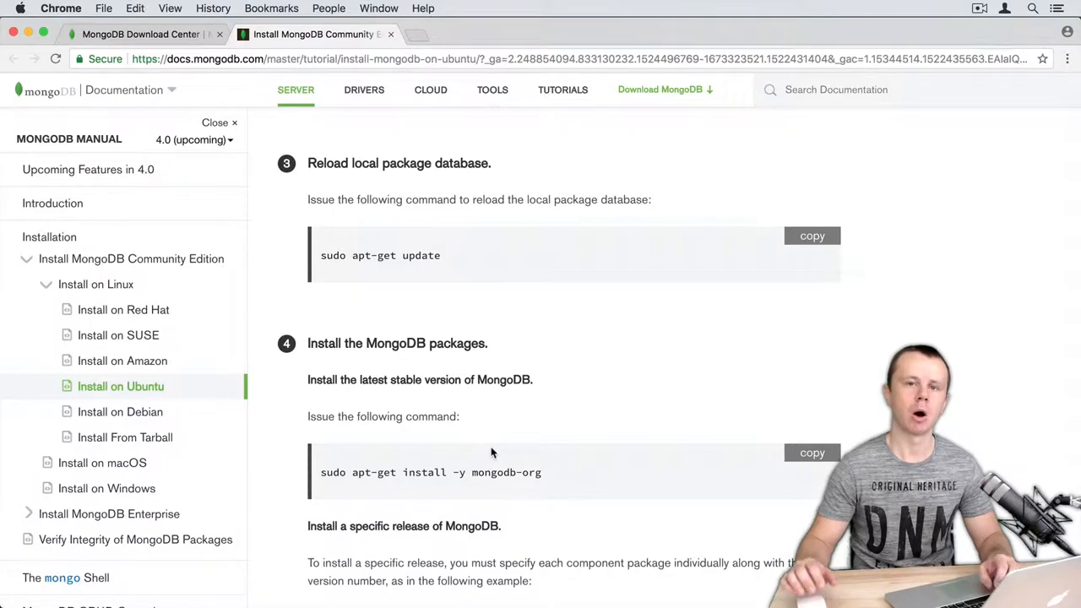
scroll(down, 3)
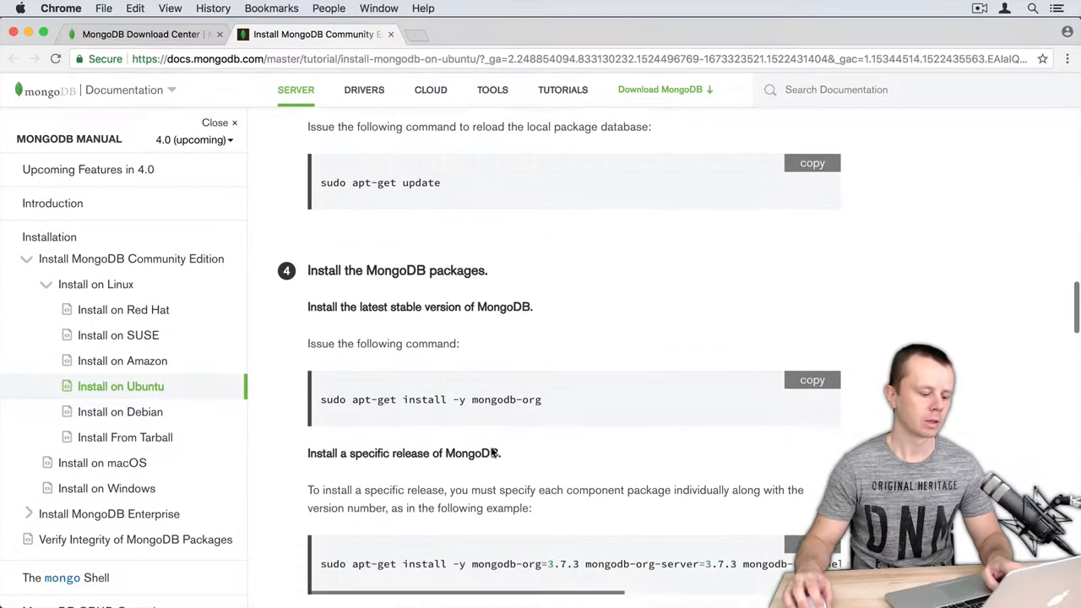
scroll(down, 3)
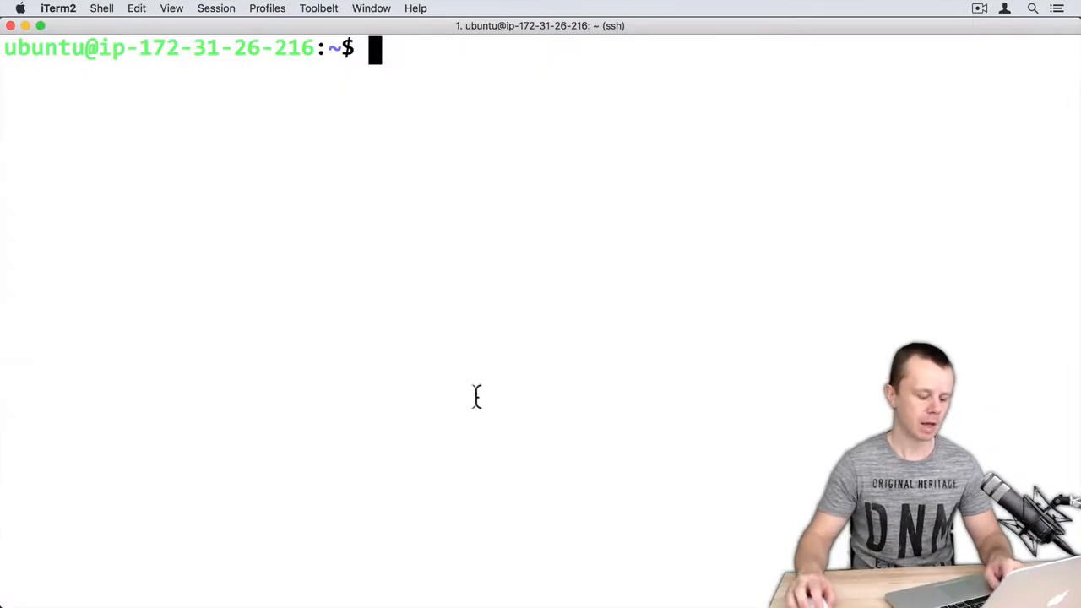
Run sudo apt-get install -y mongodb-org to install the MongoDB 3.6.4 packages.
text(sudo apt-get install -y mongodb-org)
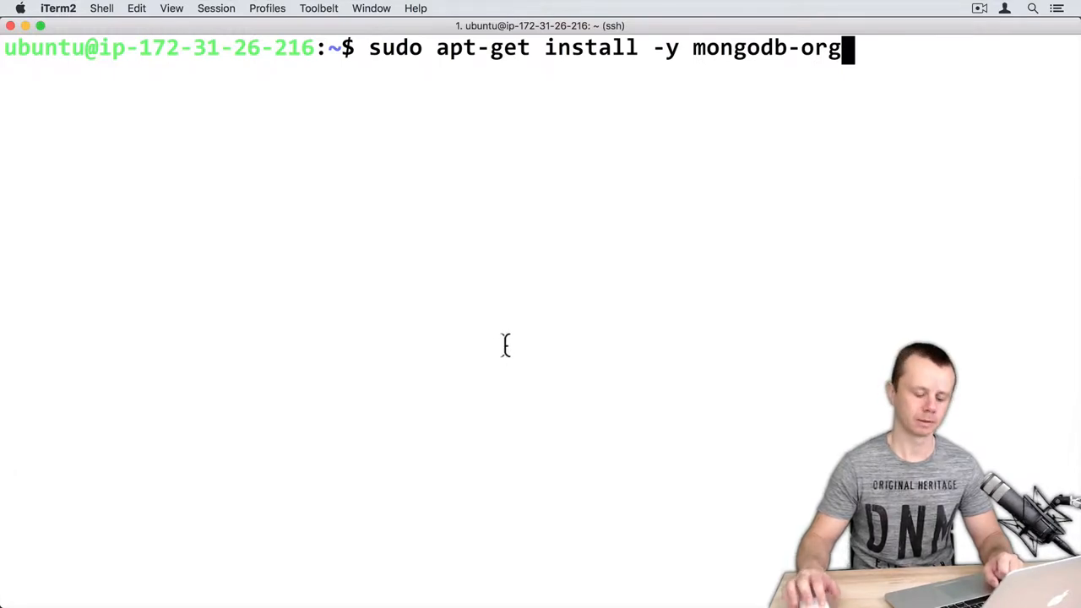
key(Return)
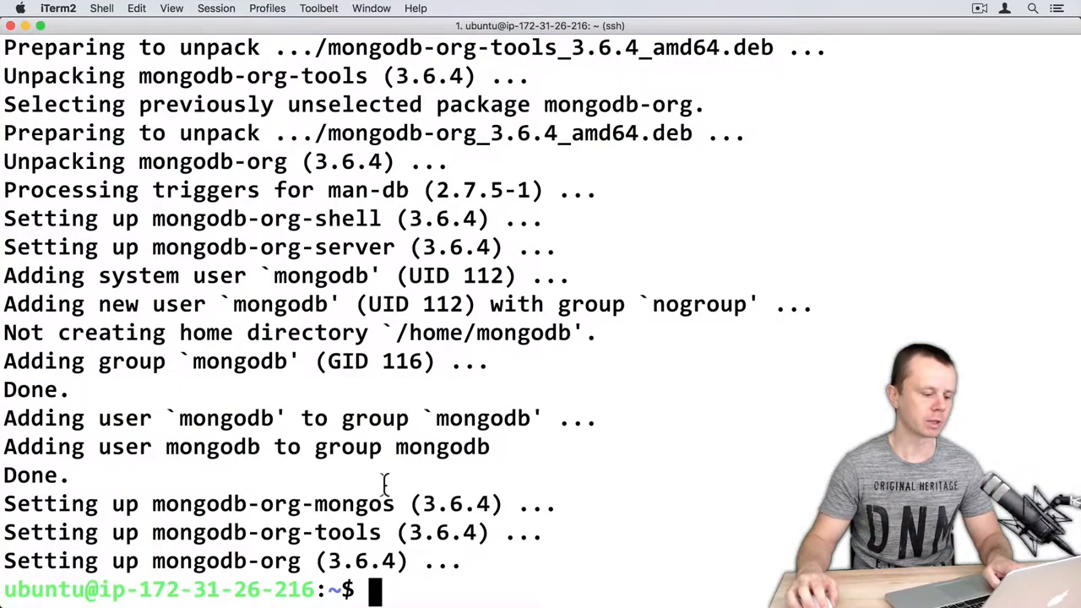
double_click(363, 561)
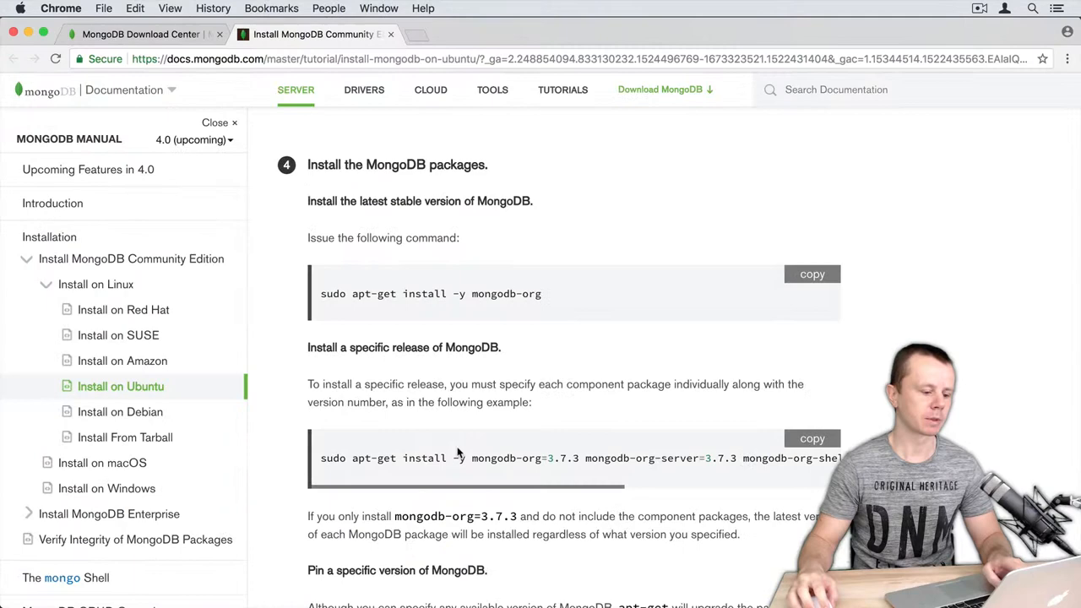
Read the specific-release and version-pinning notes, then clear the server terminal.
scroll(down, 3)
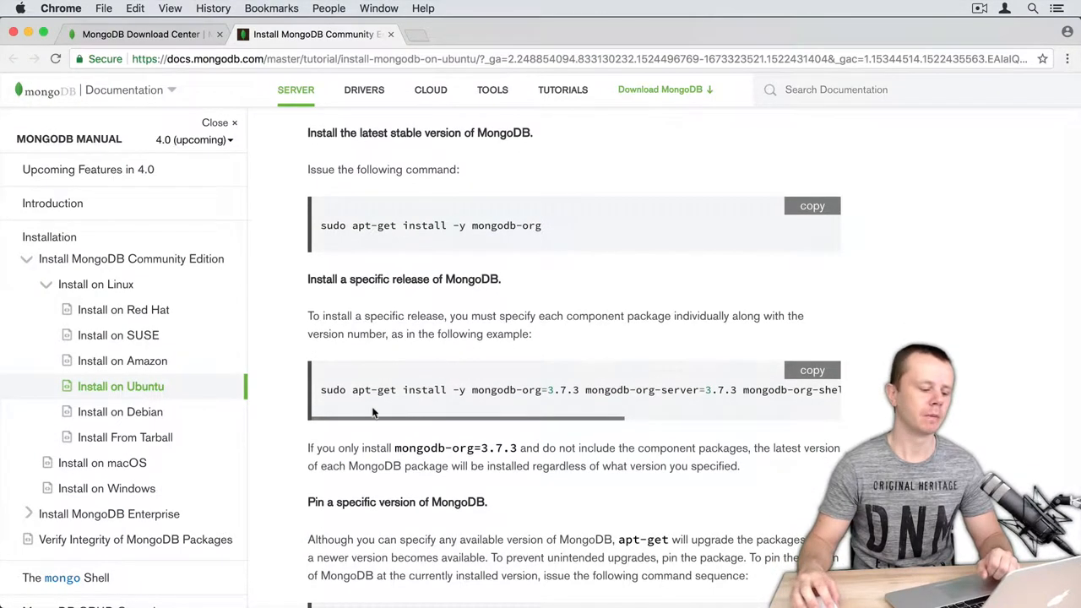
scroll(down, 3)
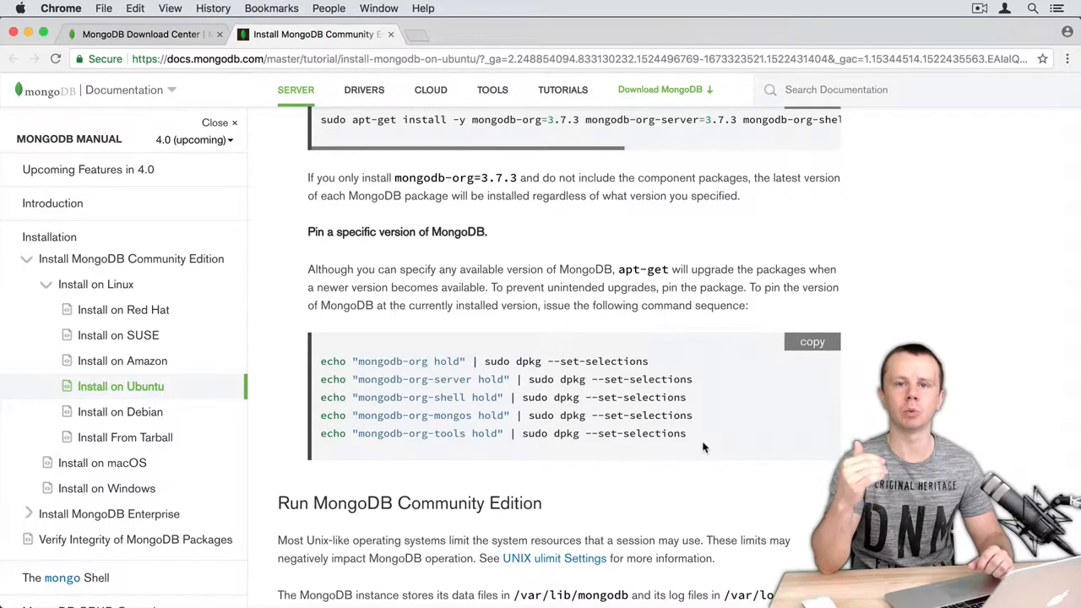
mouse_move(763, 425)
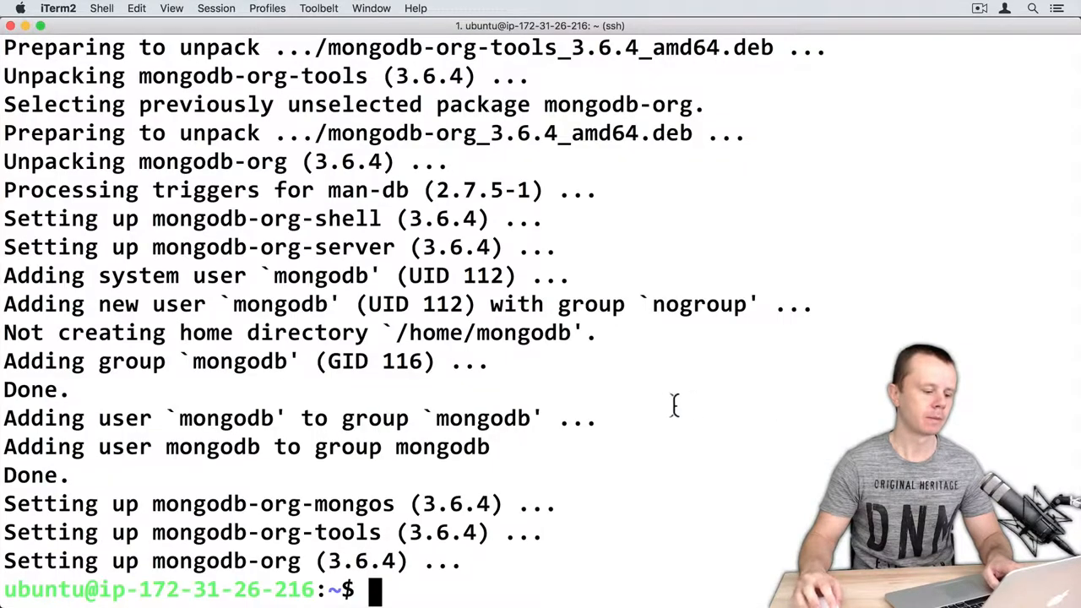
text(clear)
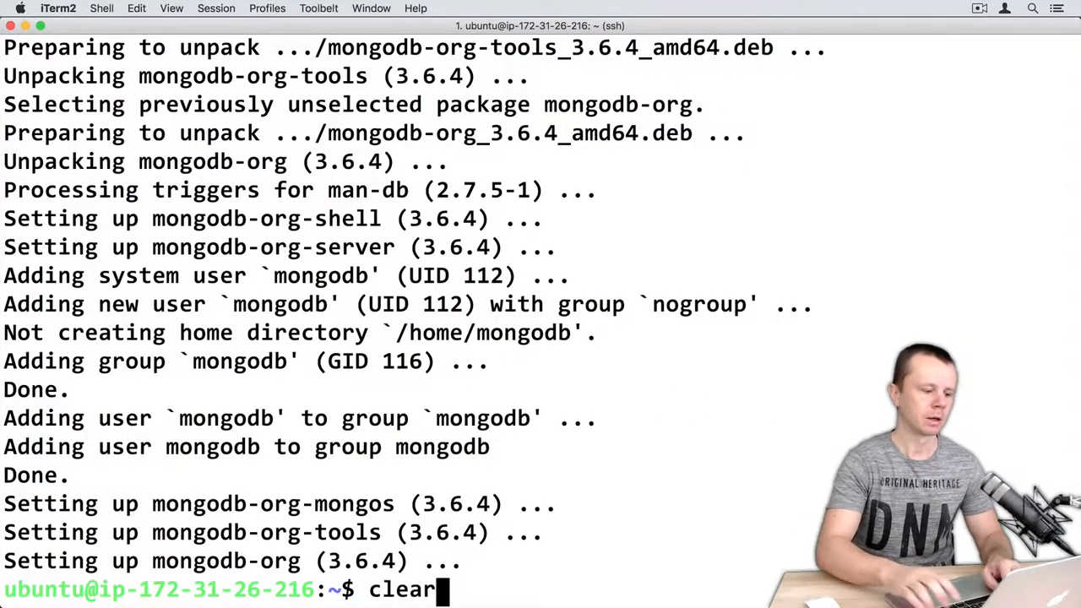
key(Return)
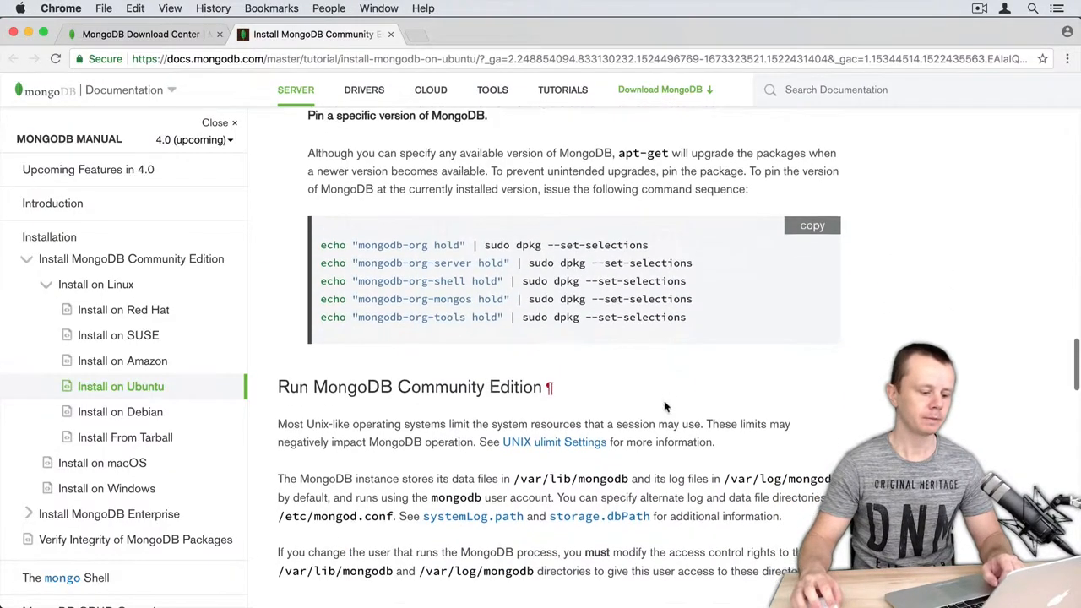
Scroll to the Start MongoDB step showing sudo service mongod start.
scroll(down, 3)
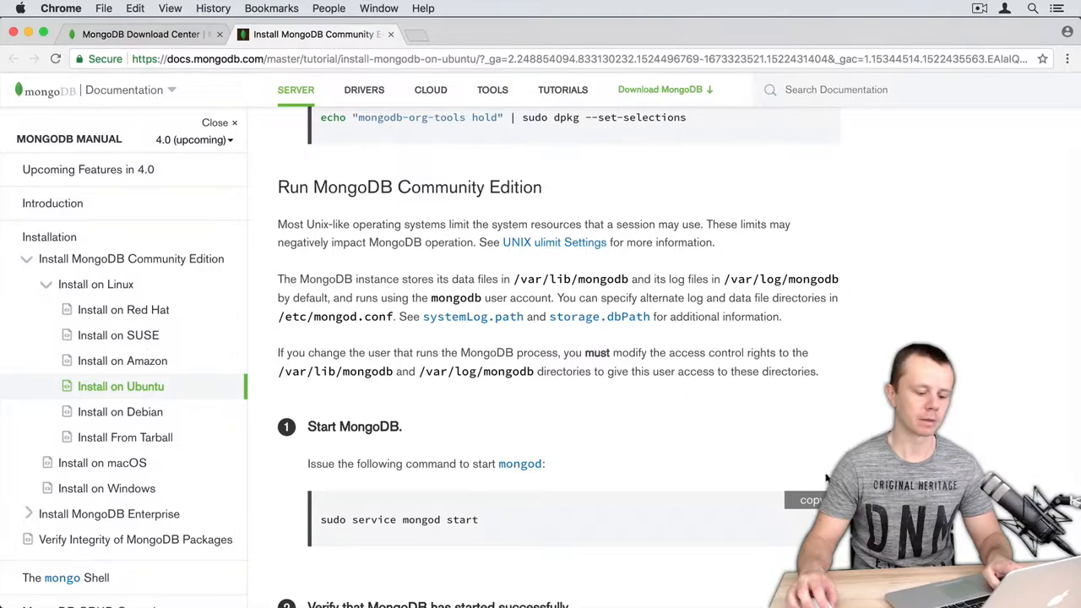
scroll(down, 3)
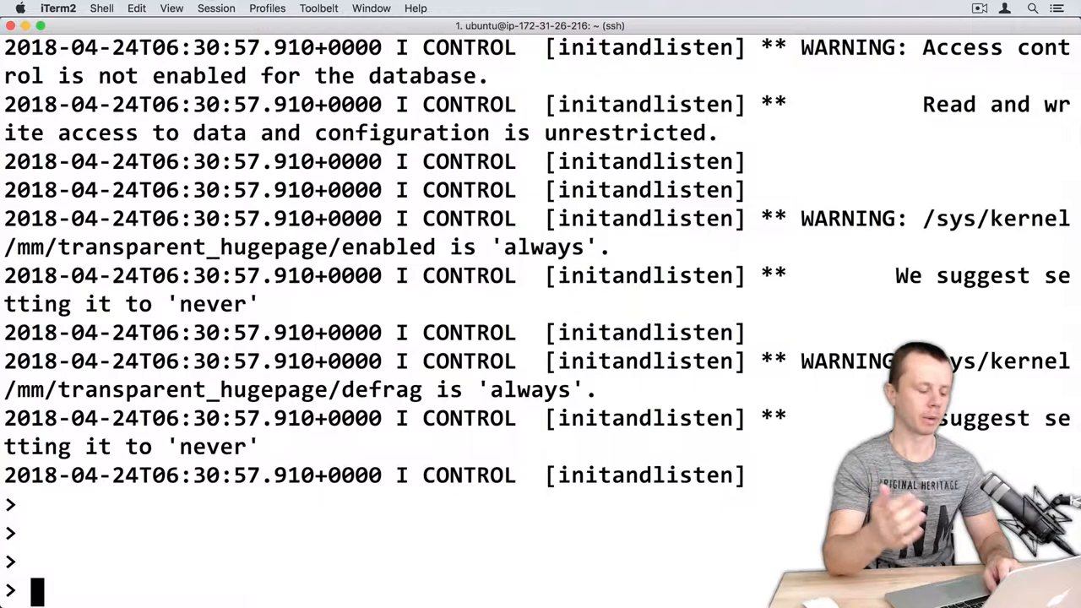
In the mongo shell run show dbs and help, then exit back to the bash prompt.
text(show dbs)
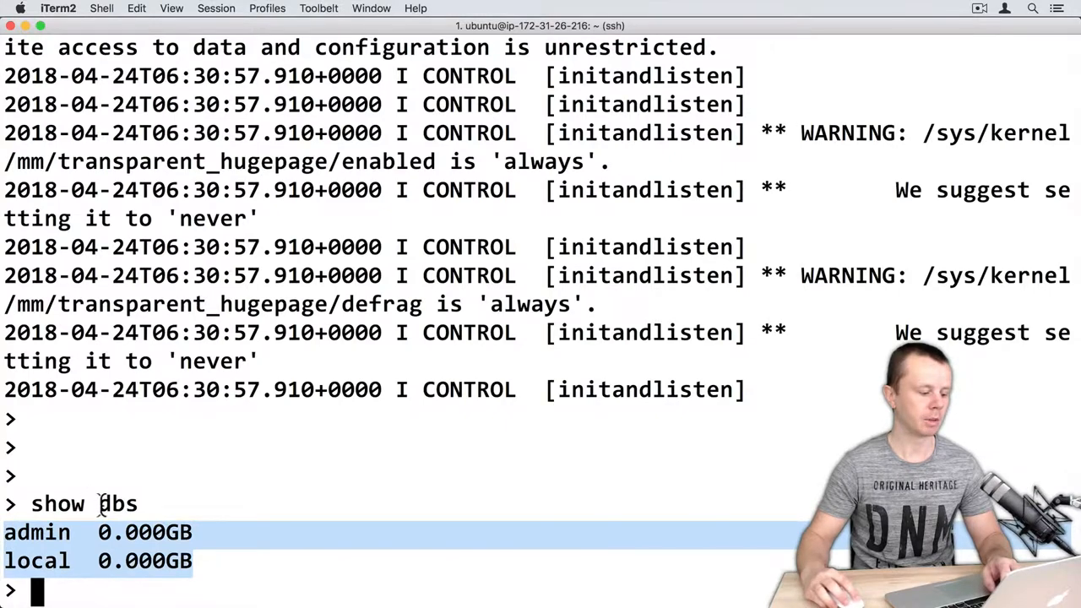
text(hel)
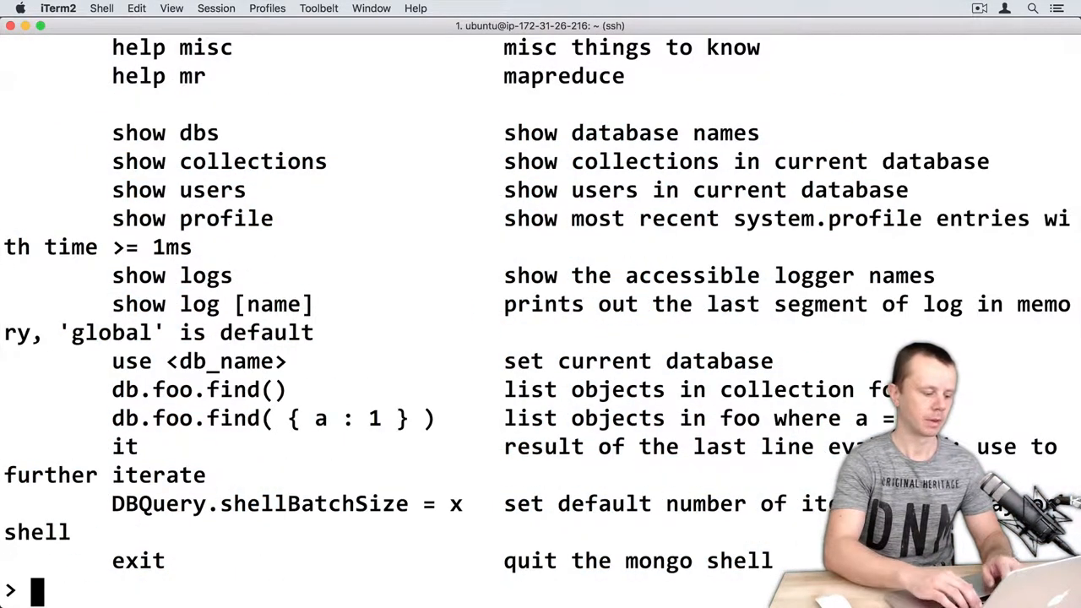
text(exit)
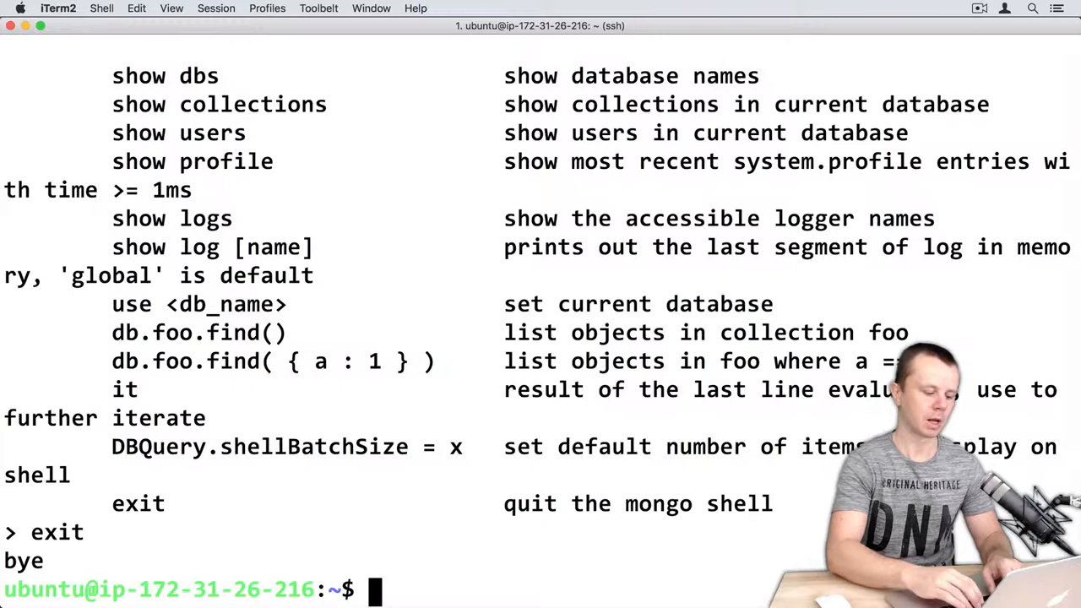